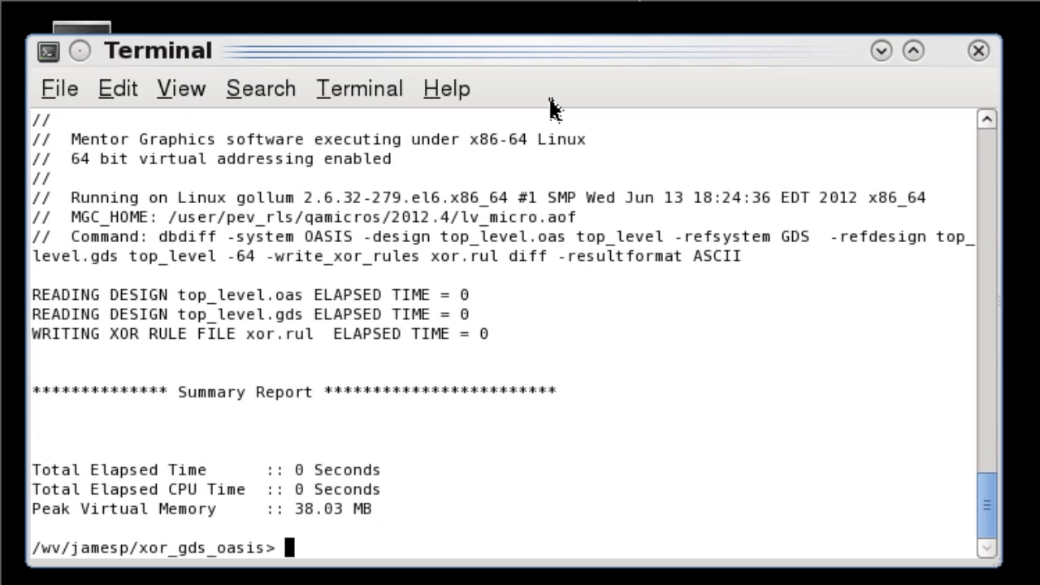
- Run 'calibre -drc -hier -turbo -hyper -fx xor.rul | tee xor.log &' in the background
text(calibre -drc -hier -turbo -hyper -fx xor.rul | tee xor.log &)
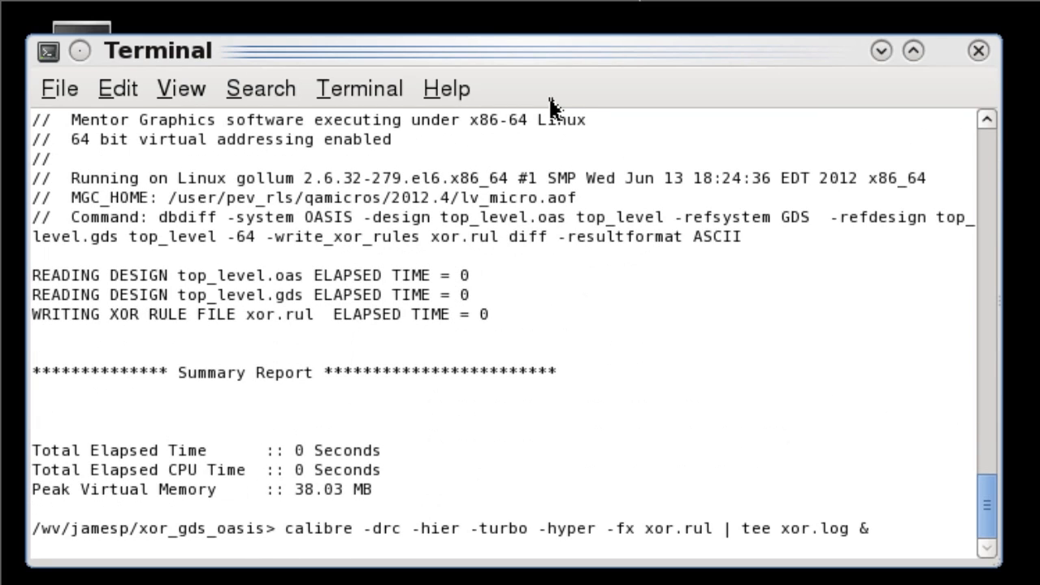
double_click(682, 530)
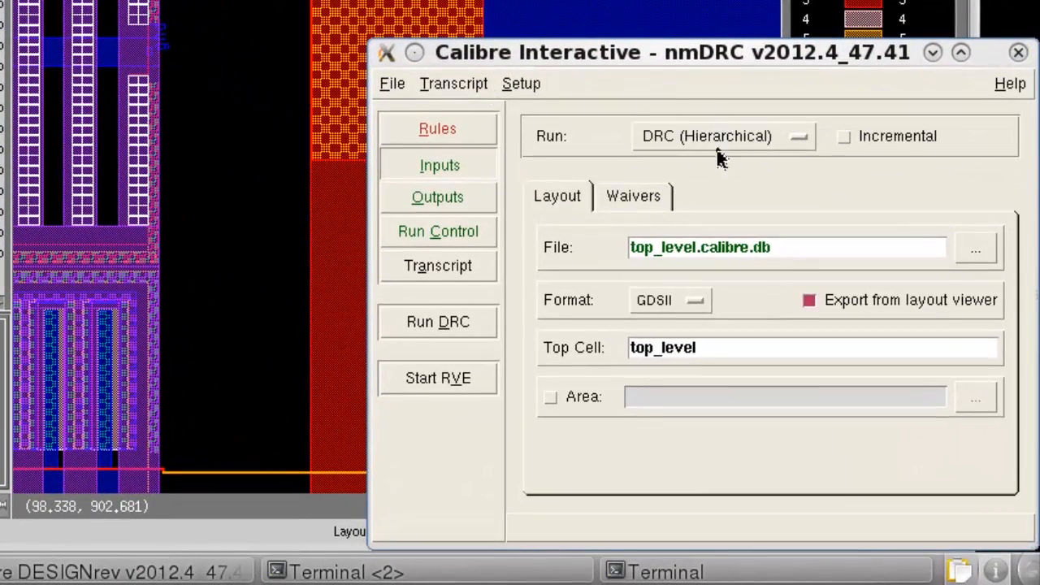
- Read the first layout as OASIS and switch the run type to Fast XOR
click(669, 300)
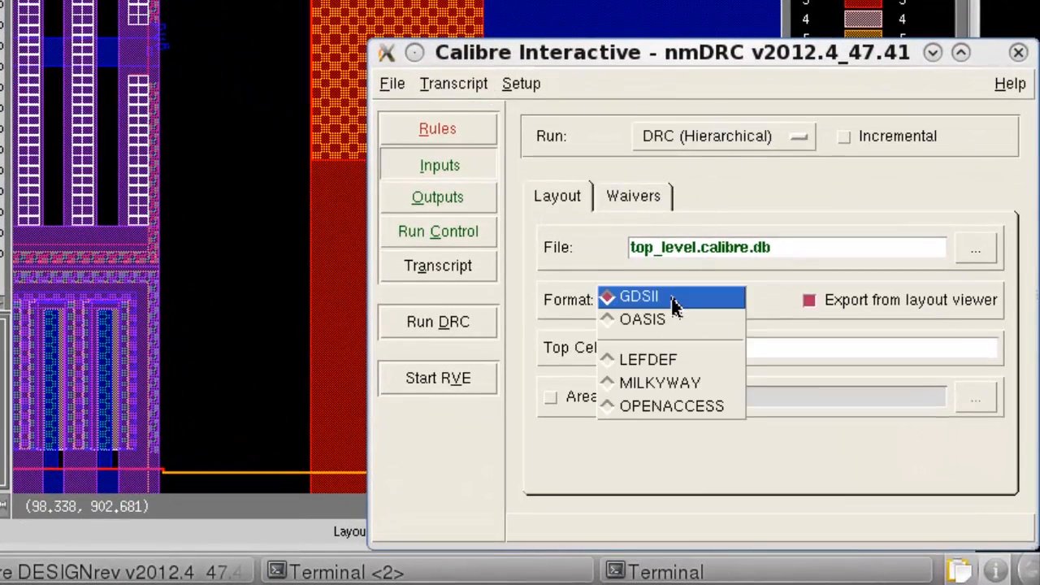
click(642, 319)
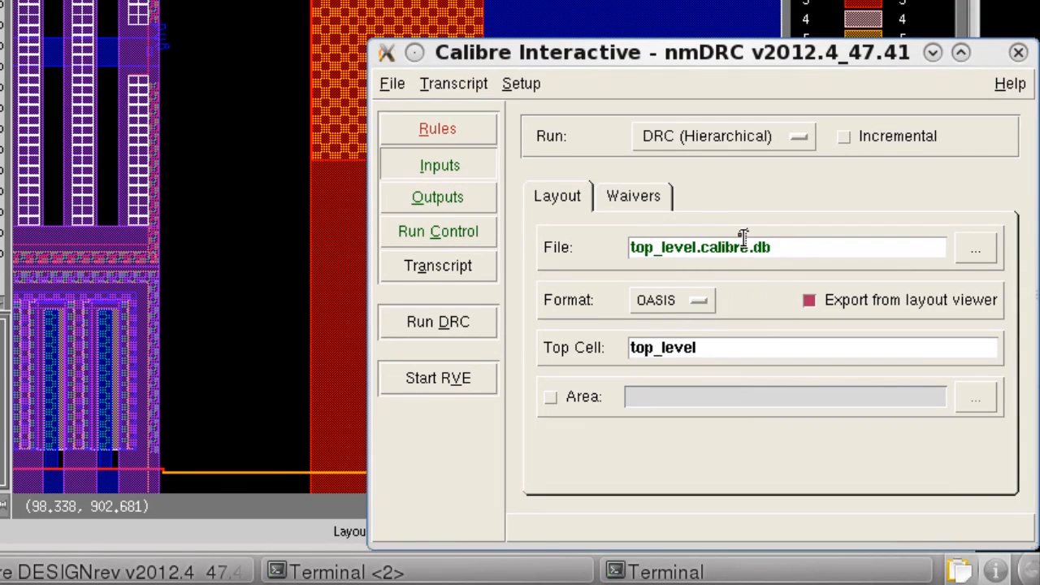
click(722, 137)
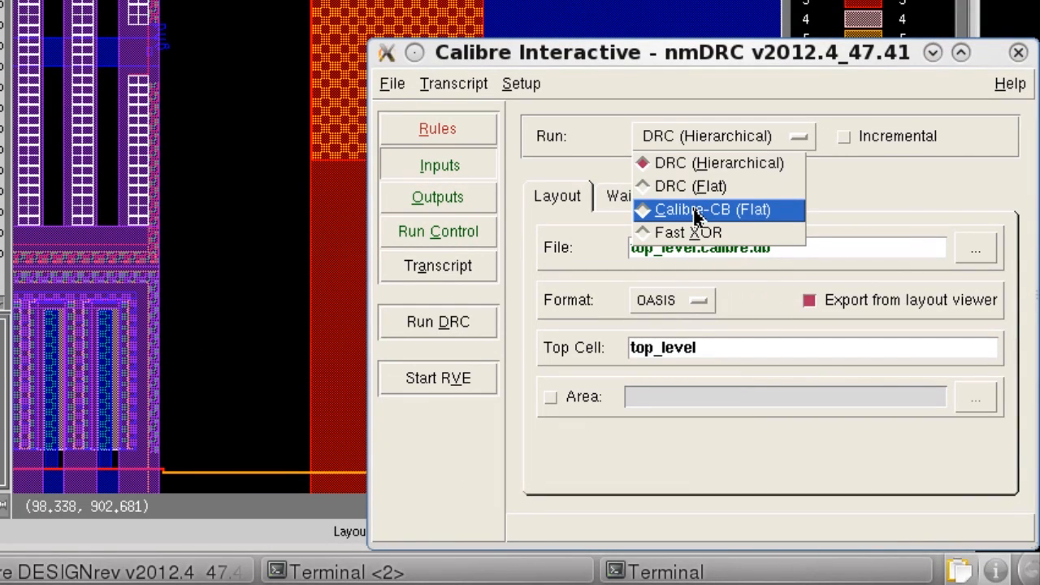
click(688, 232)
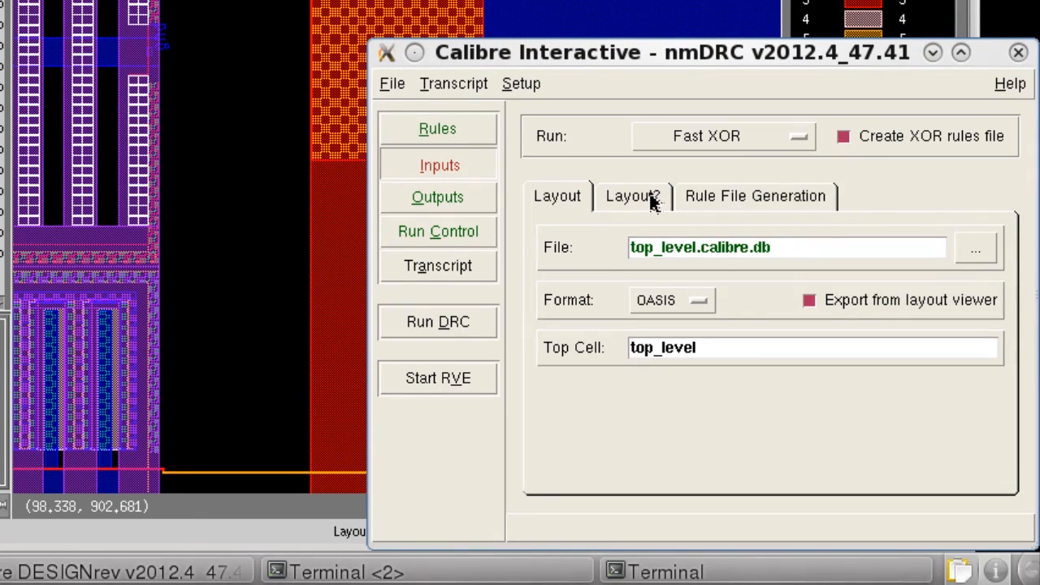
- Make top_level.gds the second layout with top cell top_level and launch the XOR run
click(975, 247)
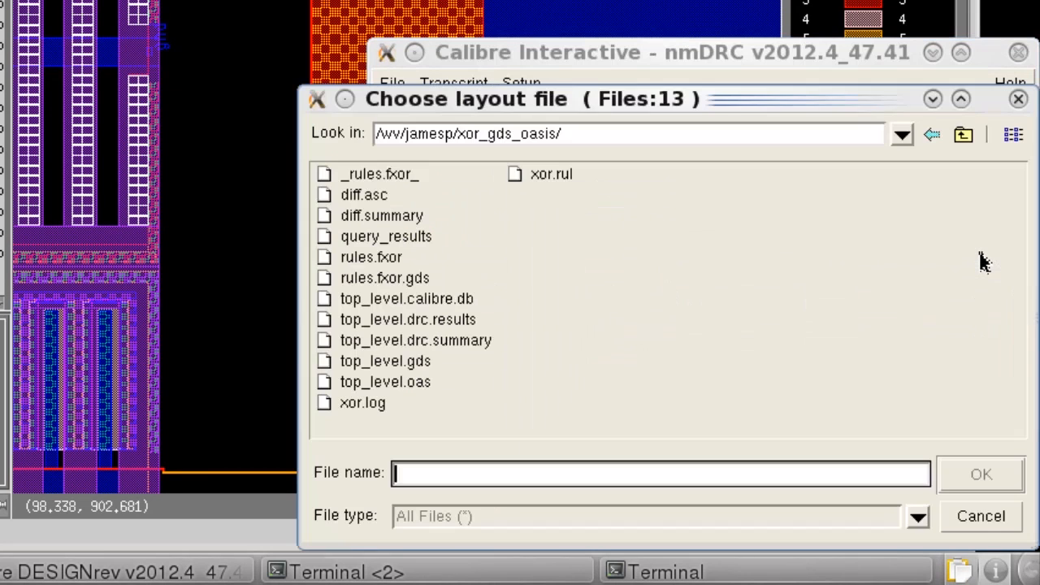
mouse_move(615, 237)
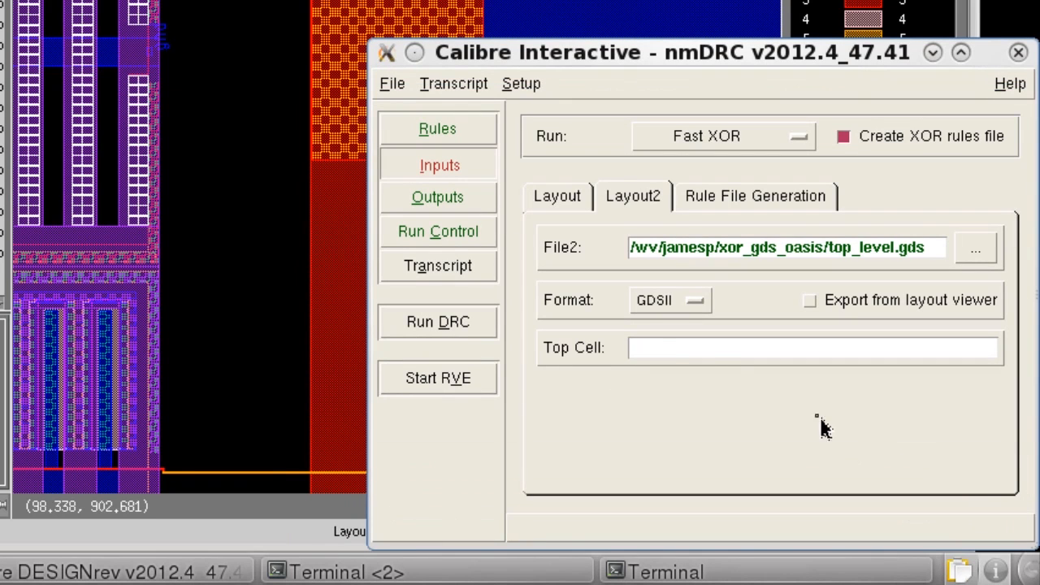
click(813, 348)
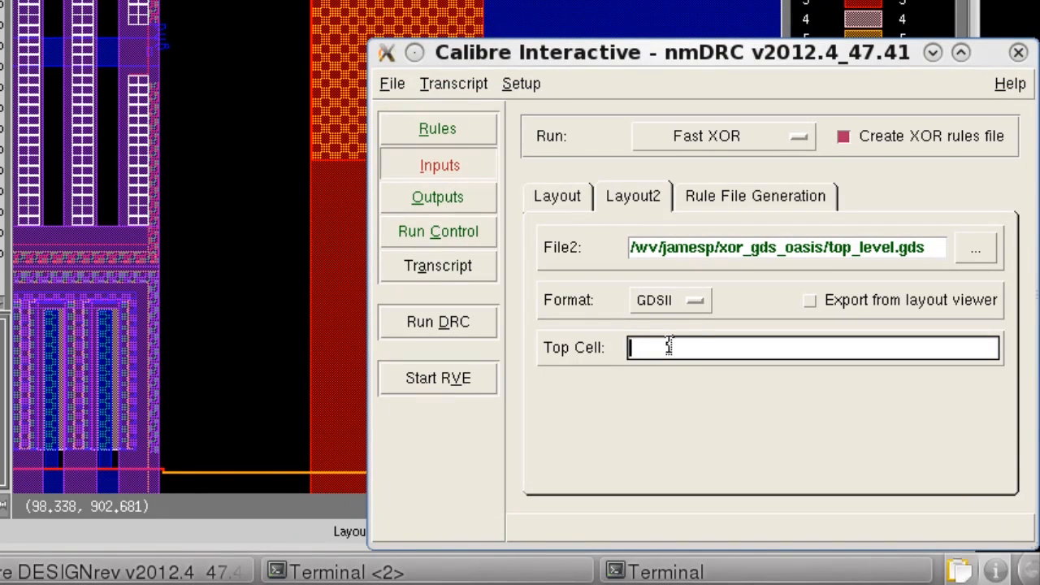
text(top_level)
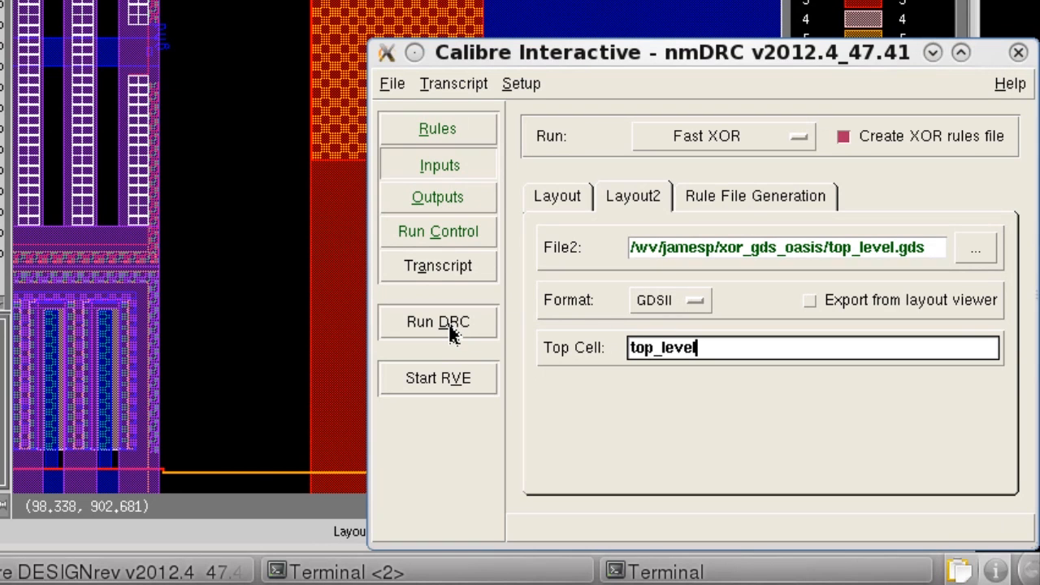
click(437, 322)
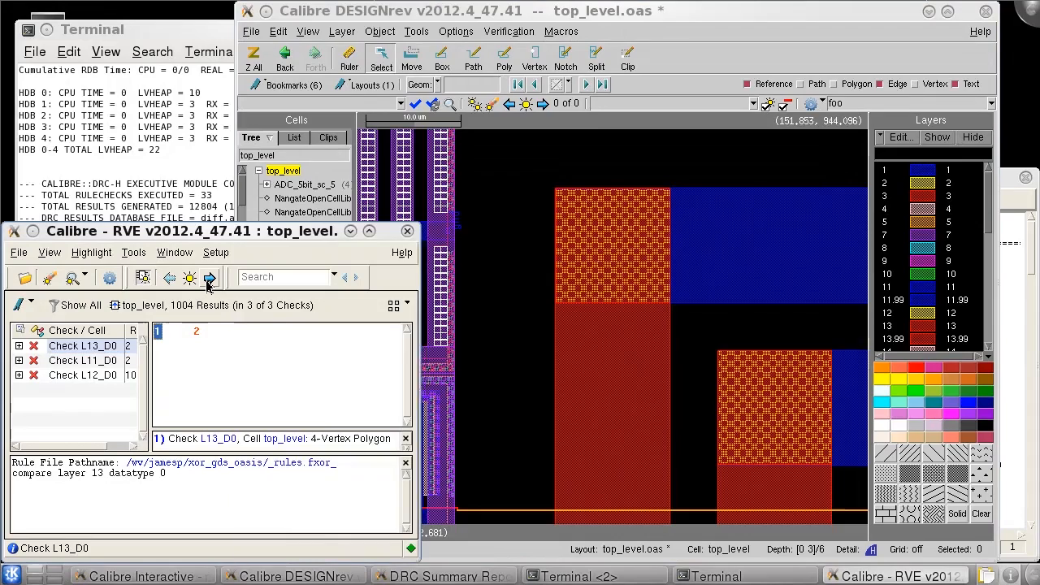
- Highlight the next Check L13_D0 XOR difference in the DESIGNrev layout
click(208, 278)
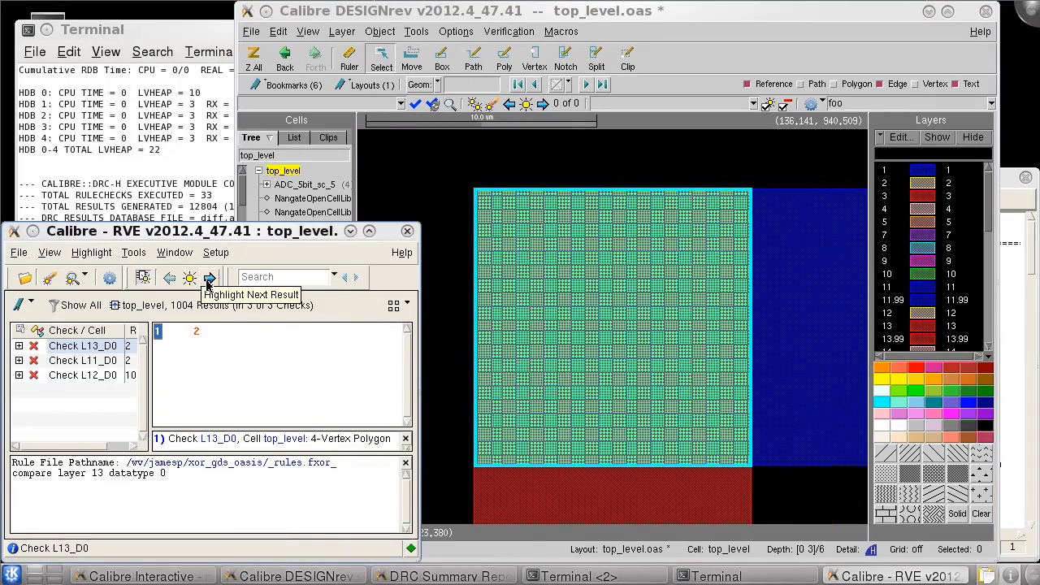